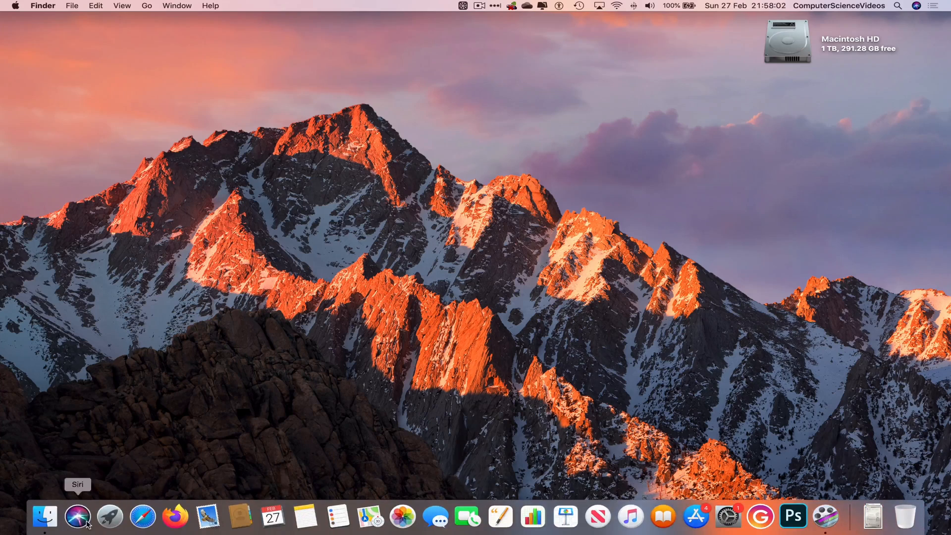
Launch Microsoft Excel from the Mac Office 2019 folder in Launchpad
click(111, 521)
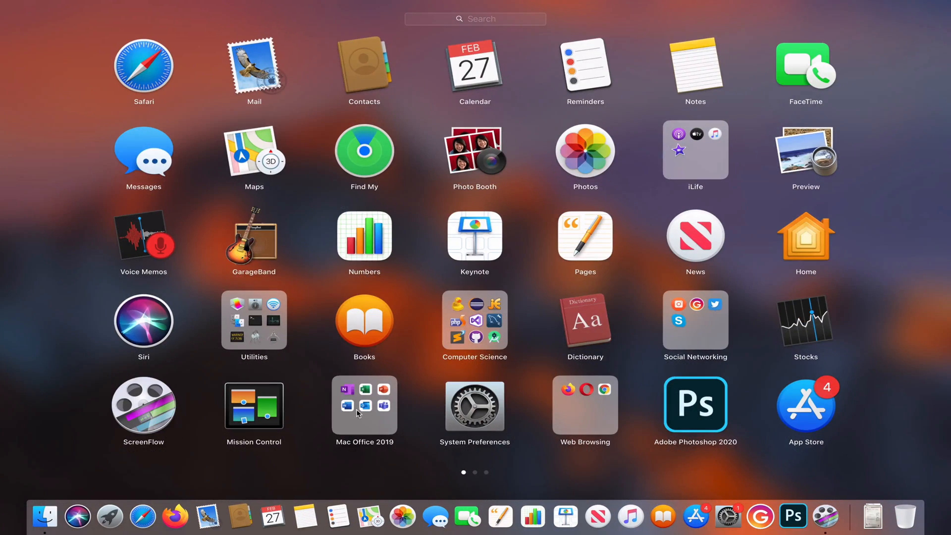
click(365, 411)
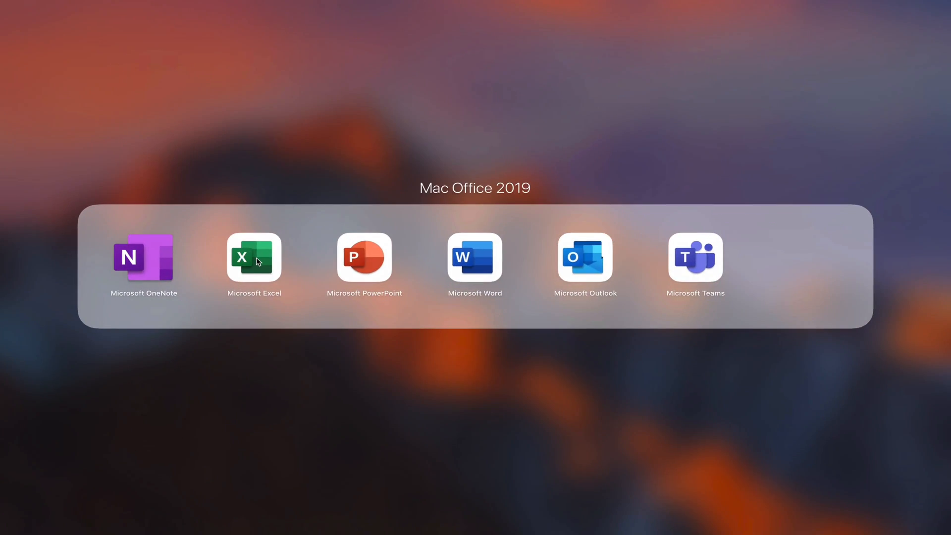
click(254, 257)
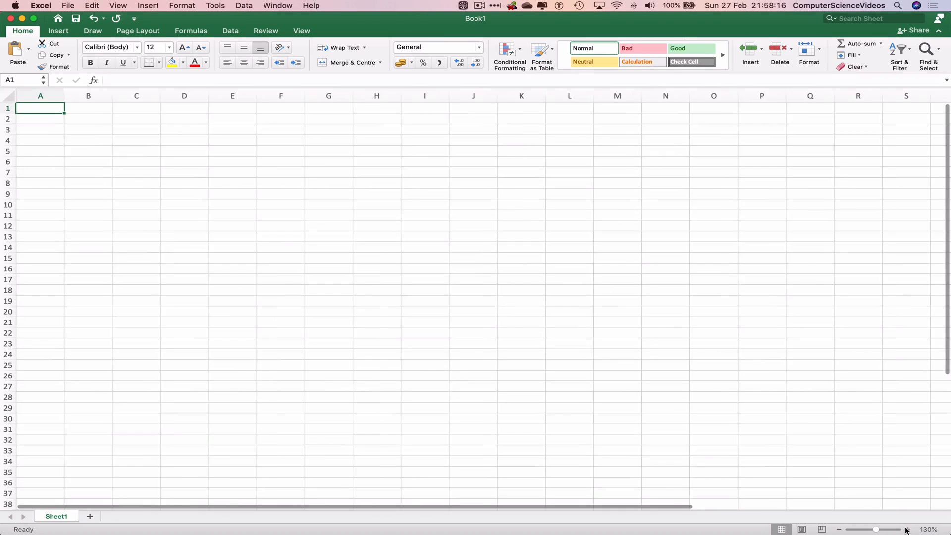
Select cell A1 on the enlarged blank sheet, ready for data entry
click(906, 527)
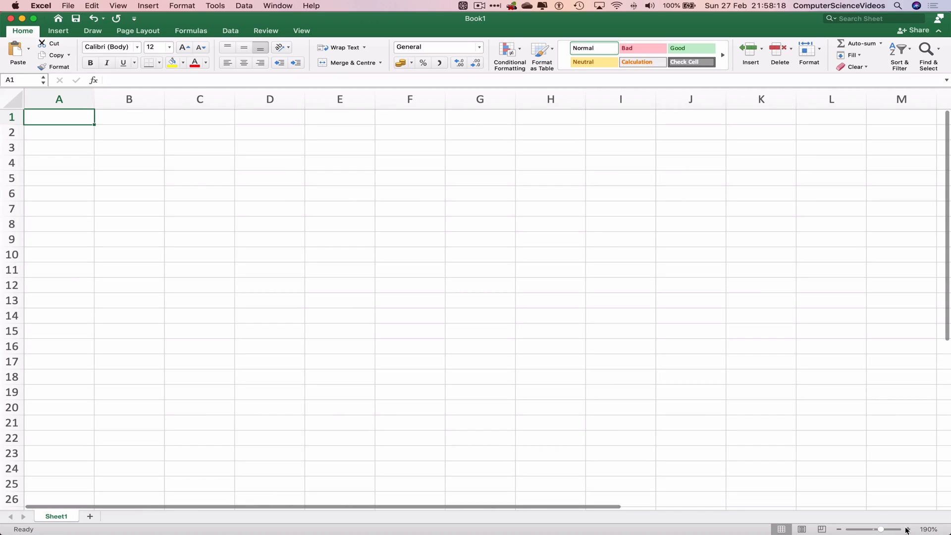
mouse_move(52, 115)
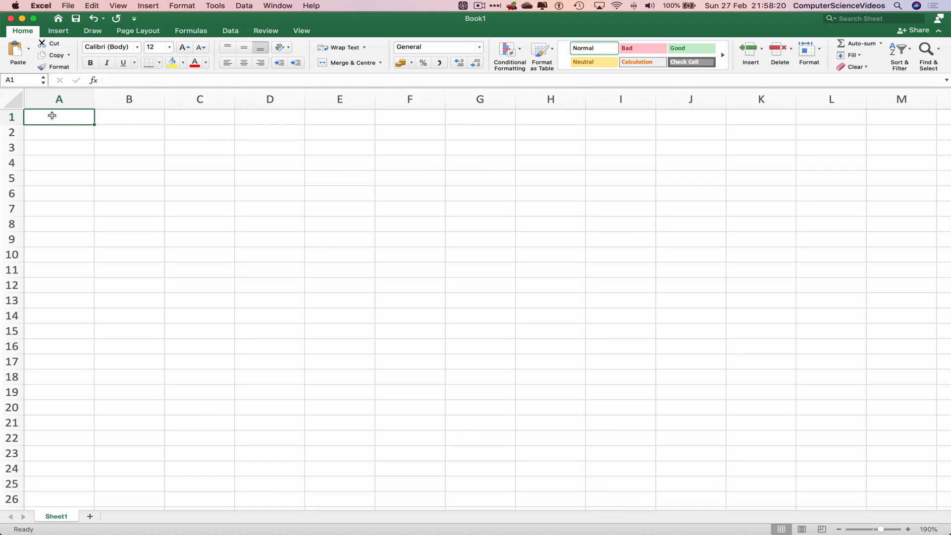
mouse_move(58, 120)
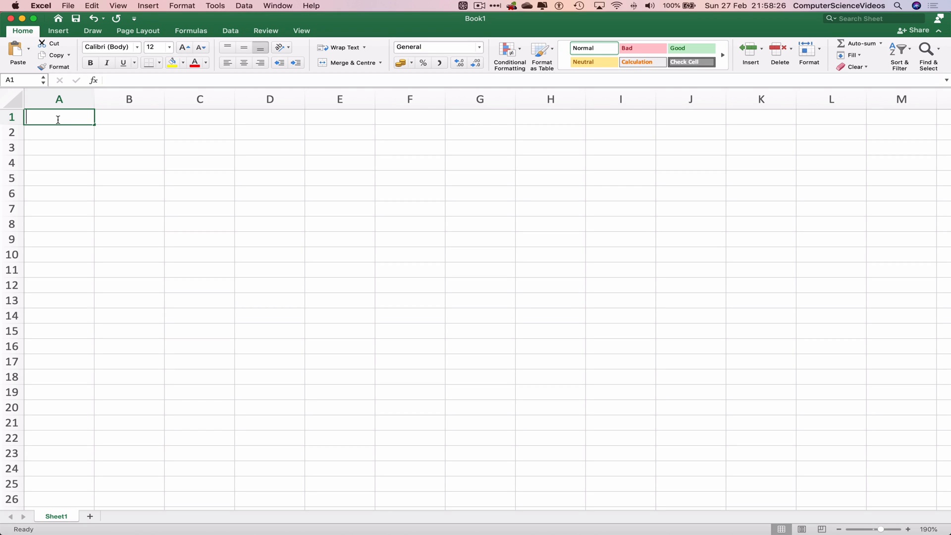
Enter Fruit in A1 with Apple, Banana, Pineapple and Mango in A2:A5
text(Fruit)
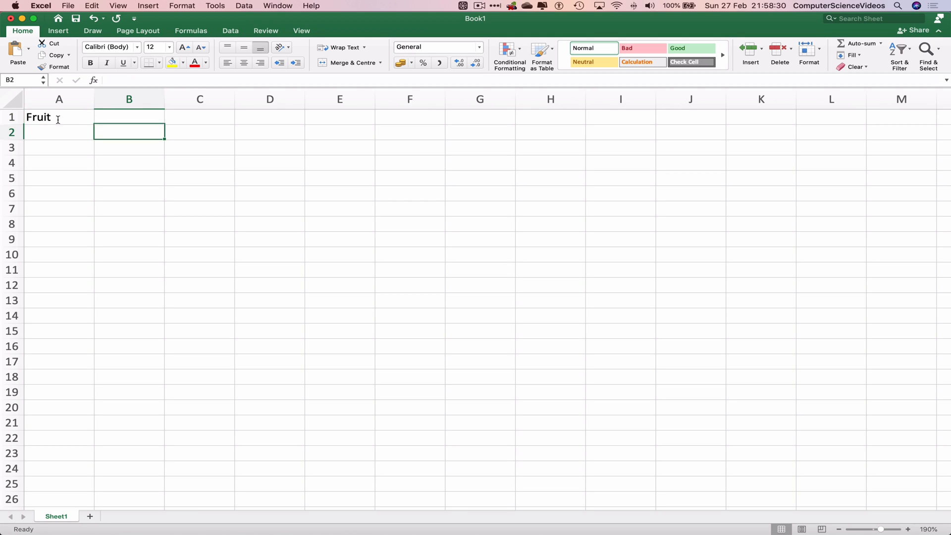
click(58, 132)
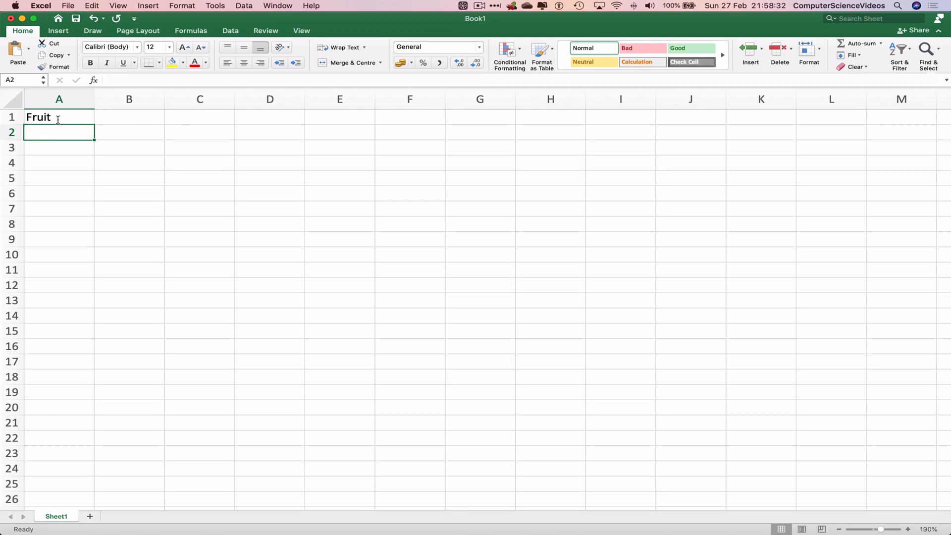
text(Apple)
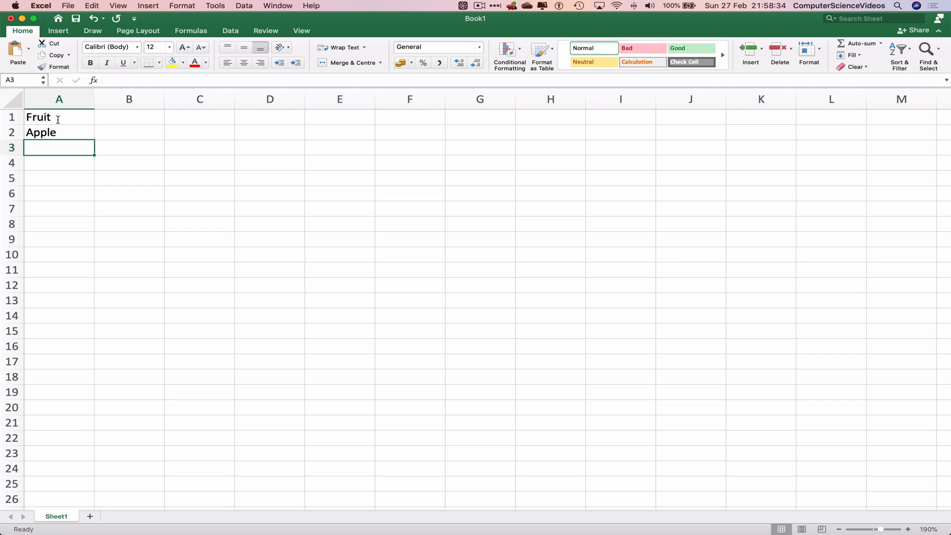
text(Banana)
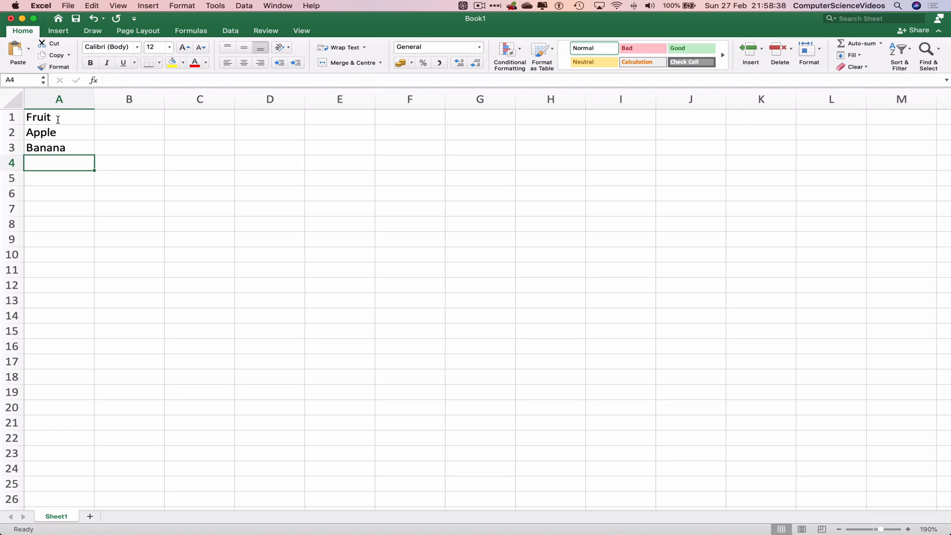
text(Pineapple)
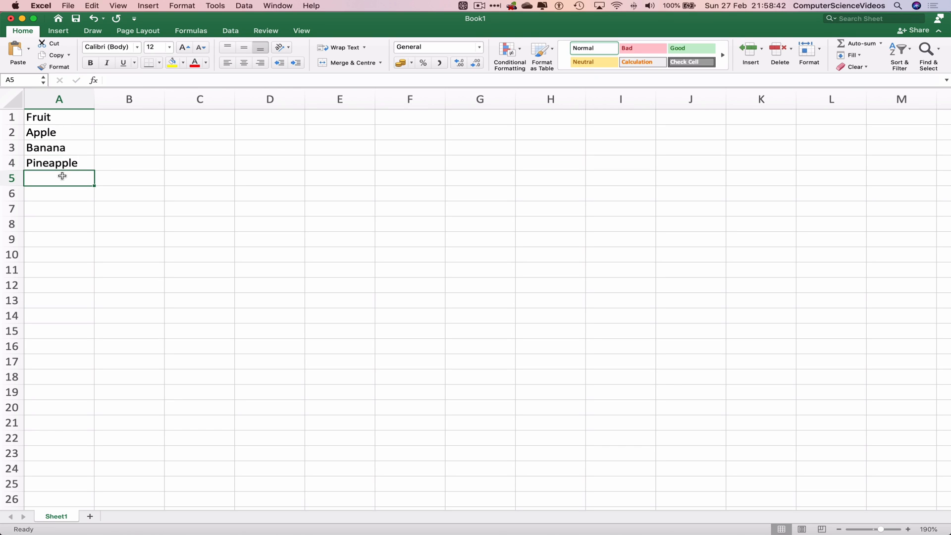
text(Mango)
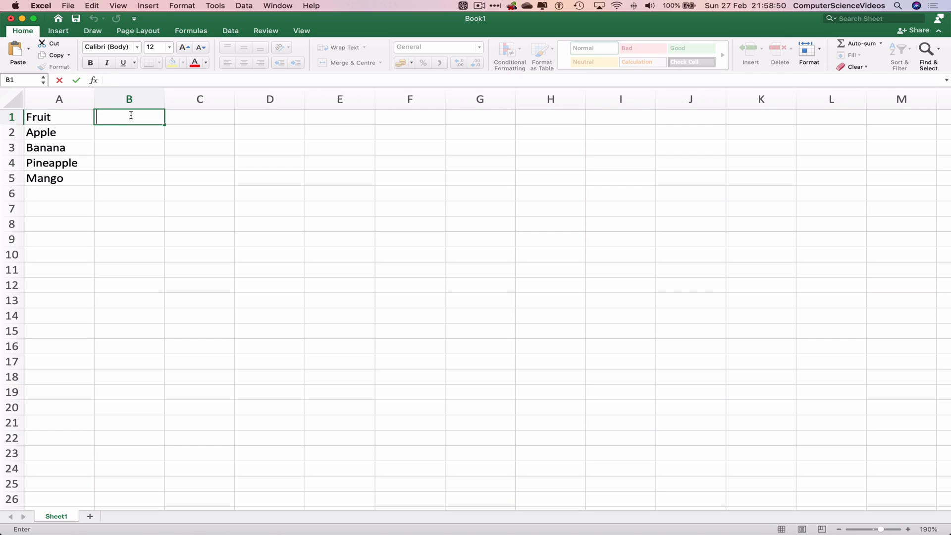
Enter Quantity in B1 with 10, 10, 1 and 10 in B2:B5
text(Quantity)
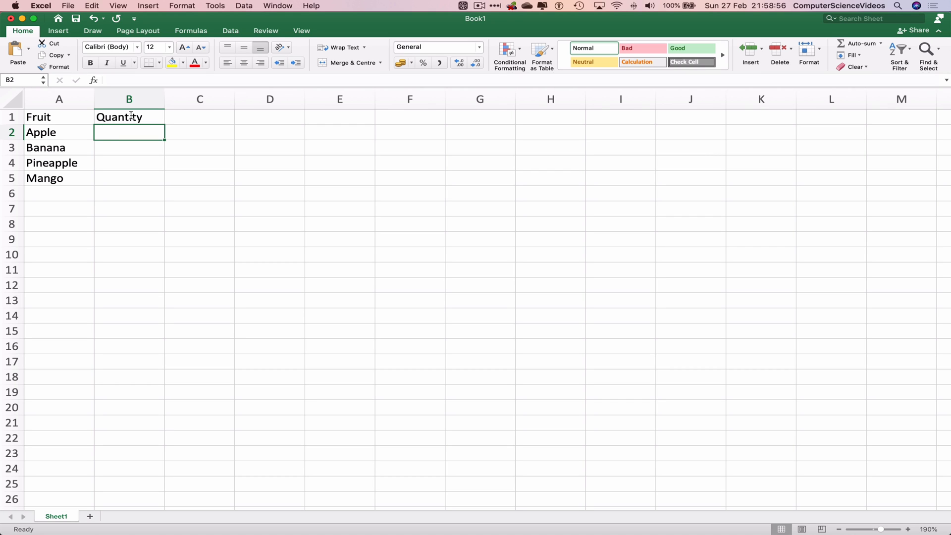
text(10)
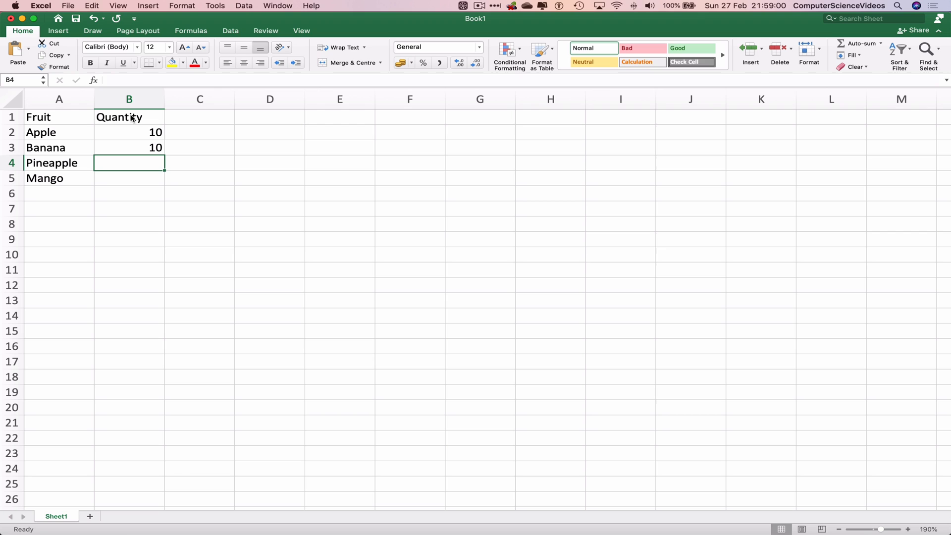
text(1)
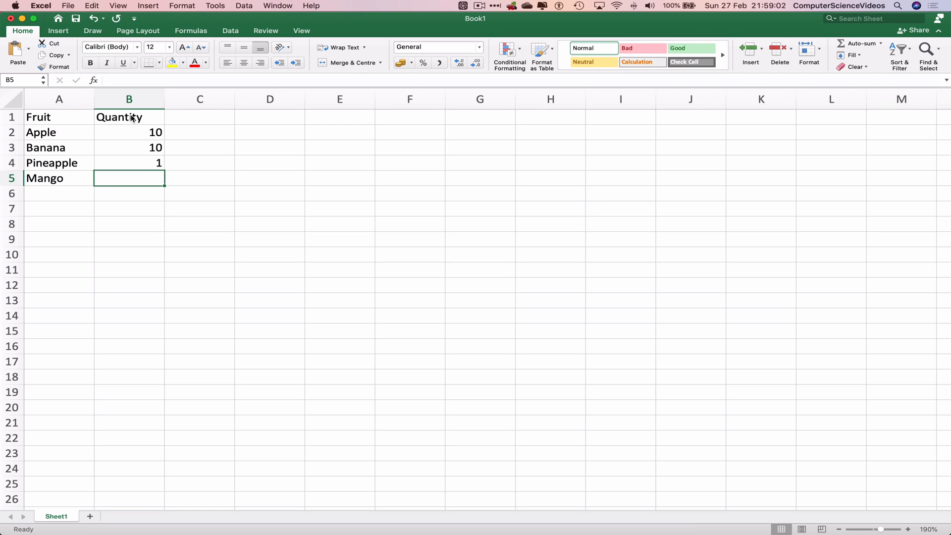
text(10)
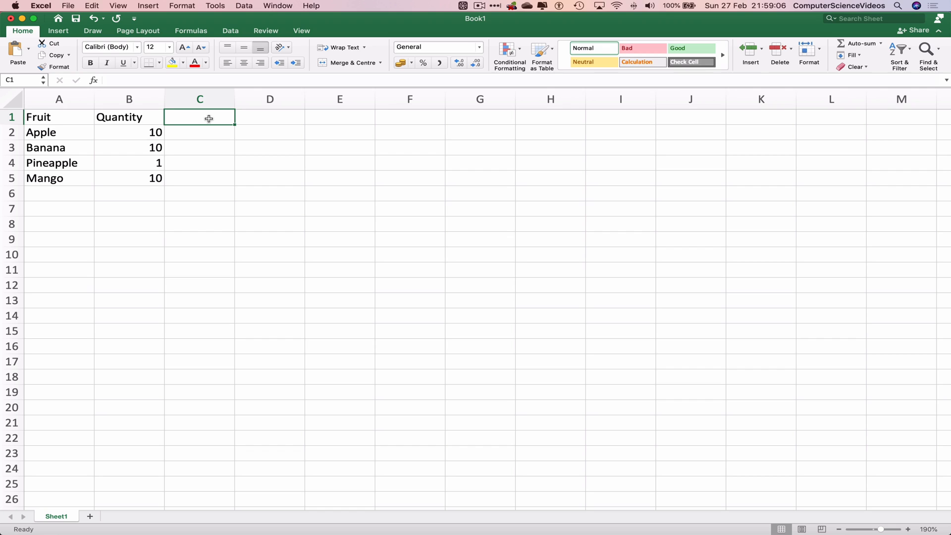
Enter Price (£) in C1 with 2, 2, 1 and 5 in C2:C5
text(Prin)
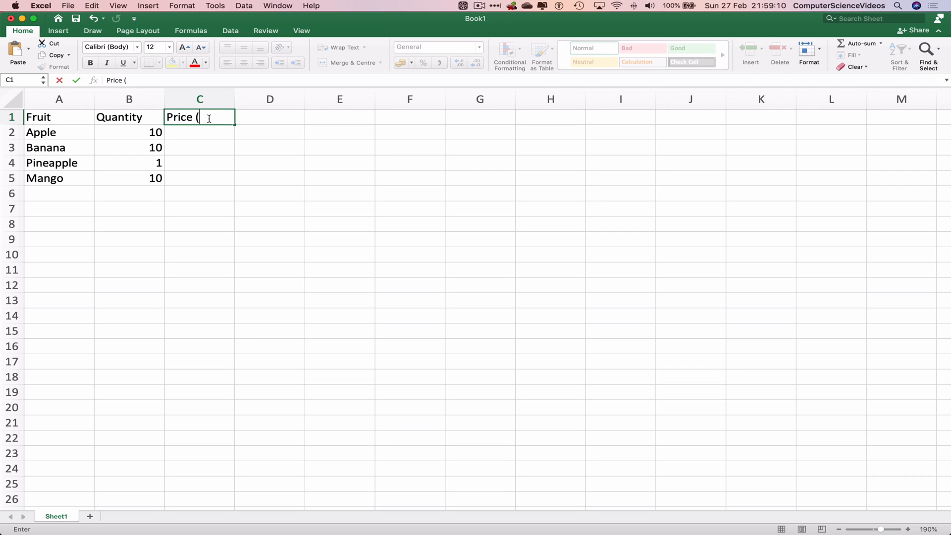
text(£))
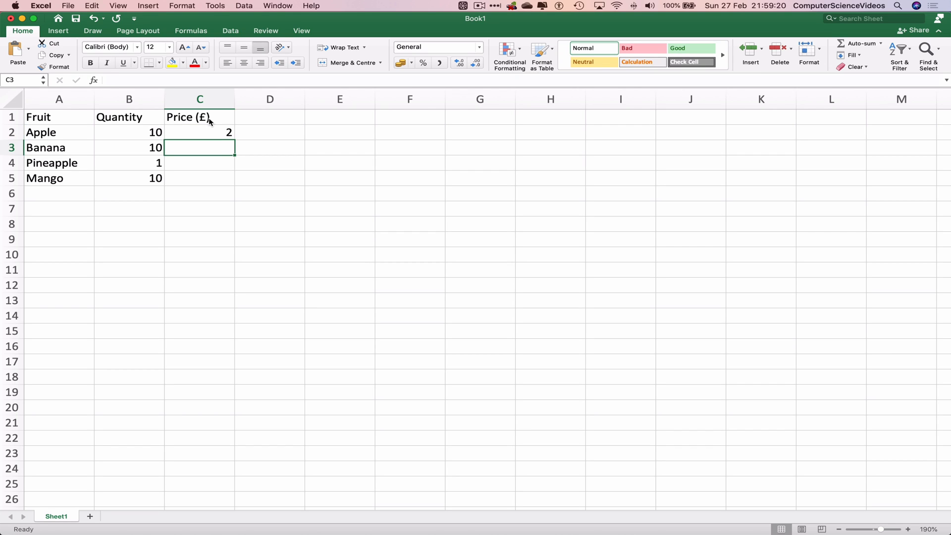
text(2)
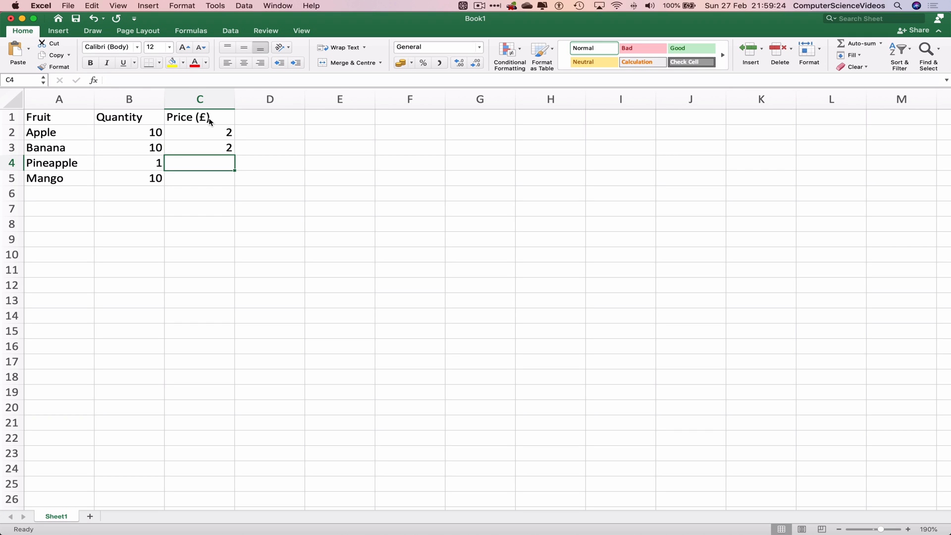
text(1)
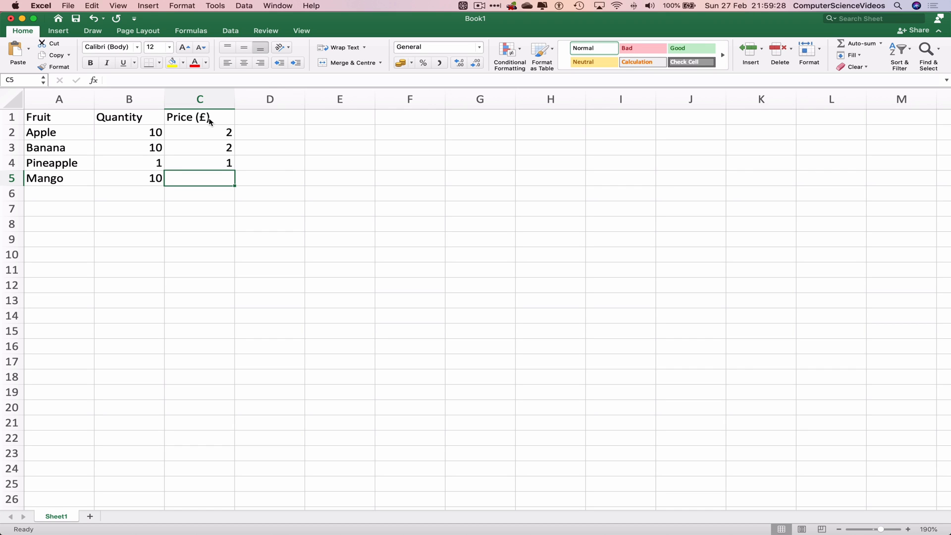
text(5)
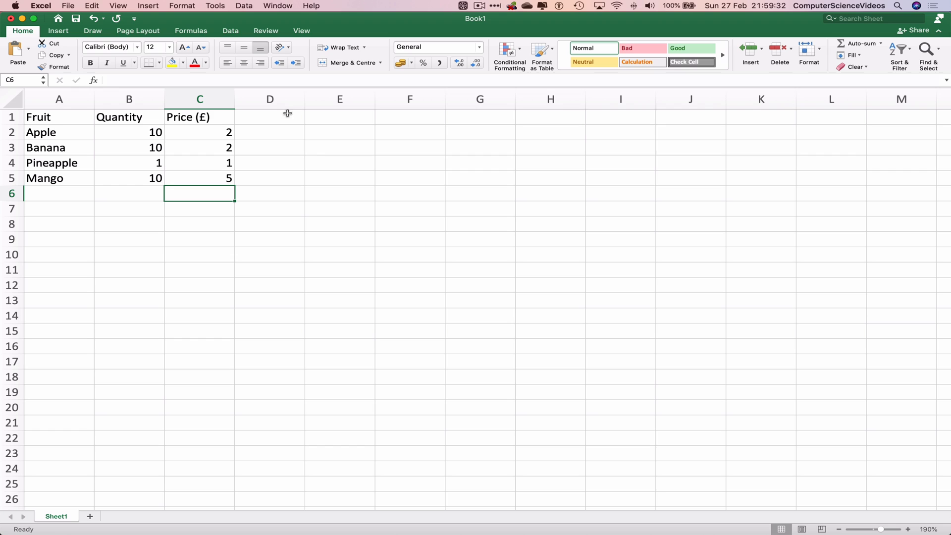
mouse_move(214, 132)
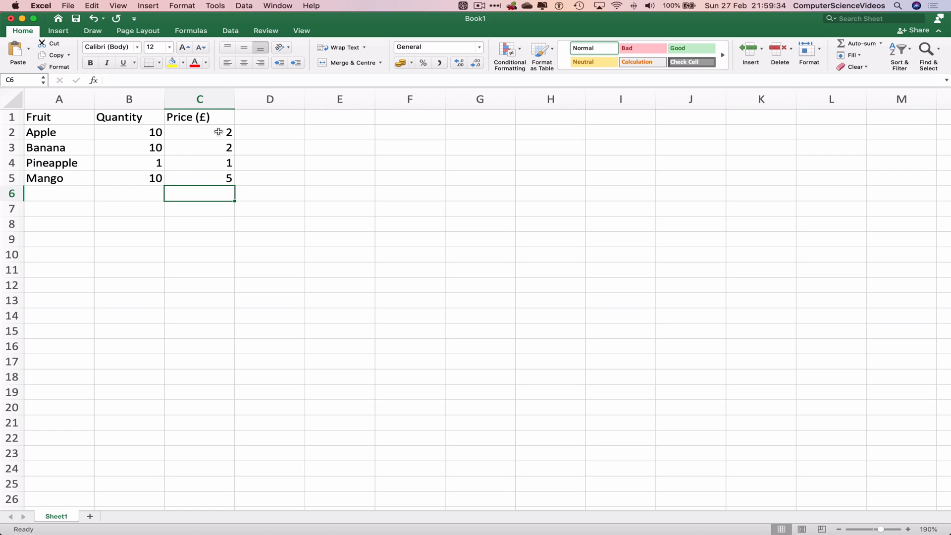
AutoSum the prices C2:C5 to give a total of 10 in C6
drag(199, 132, 199, 177)
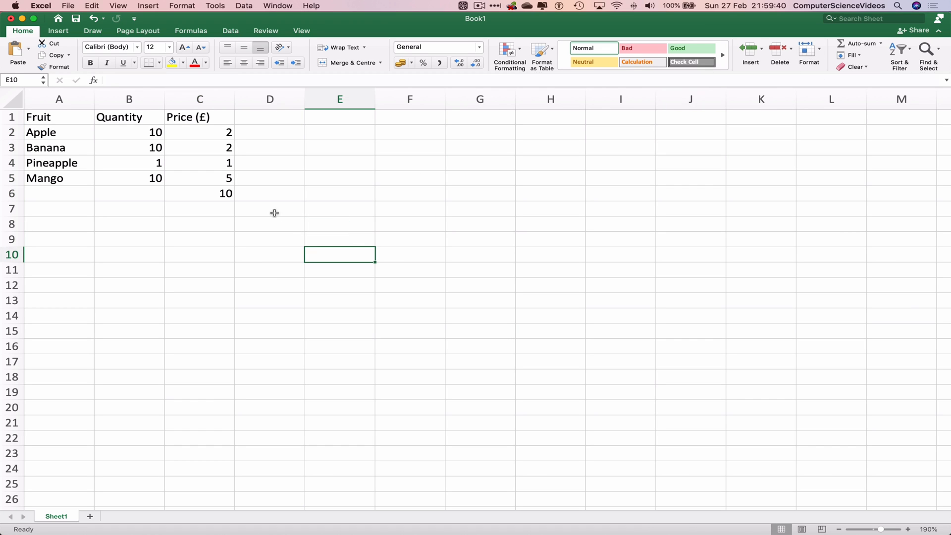
mouse_move(180, 220)
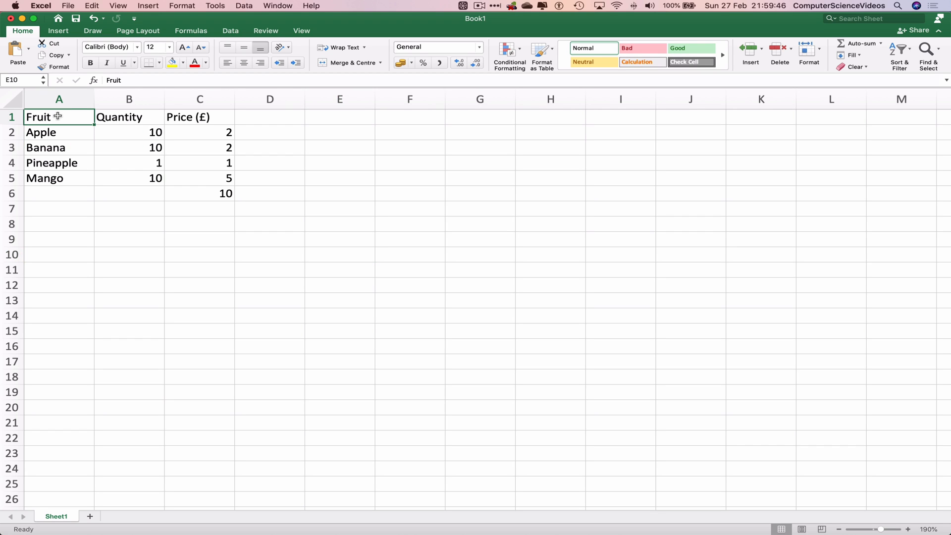
Format A1:C6 as a White, Table Style Light 1 table with headers
drag(58, 117, 59, 178)
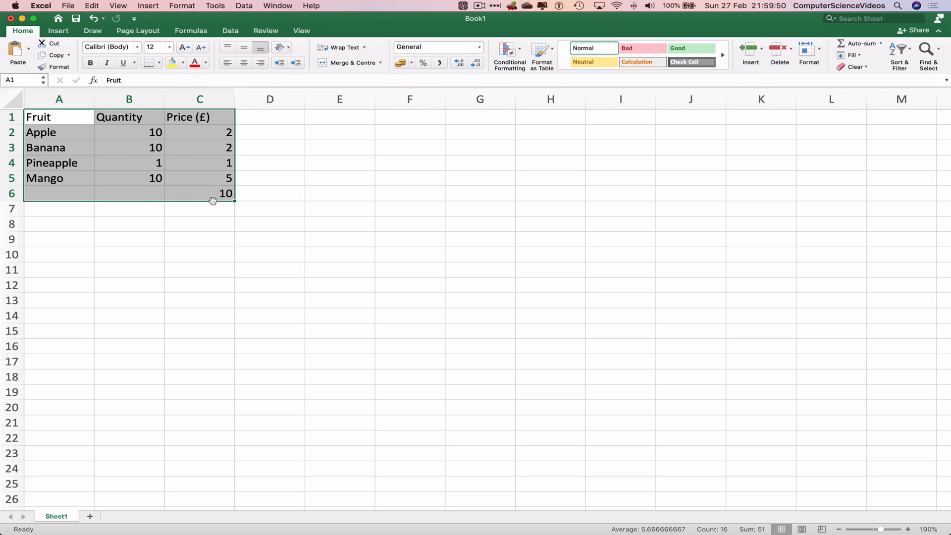
mouse_move(238, 204)
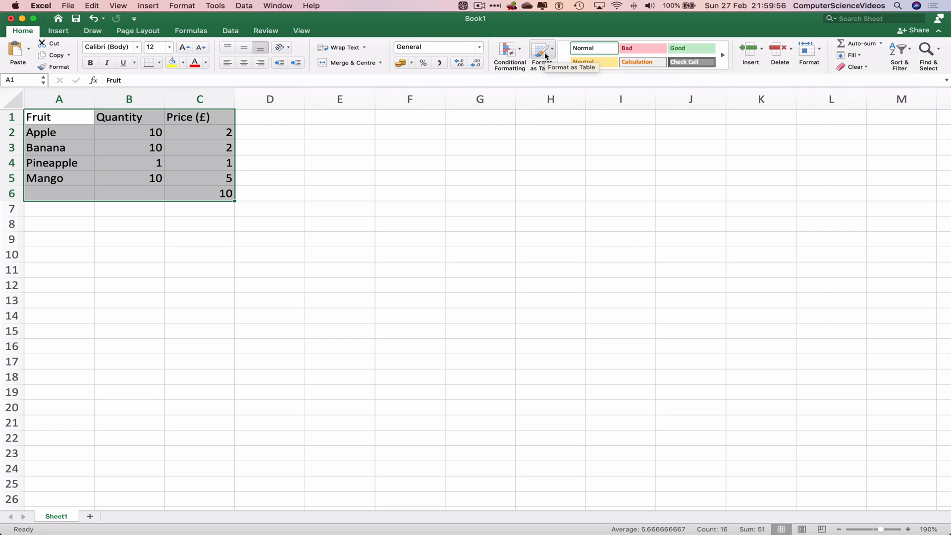
click(543, 48)
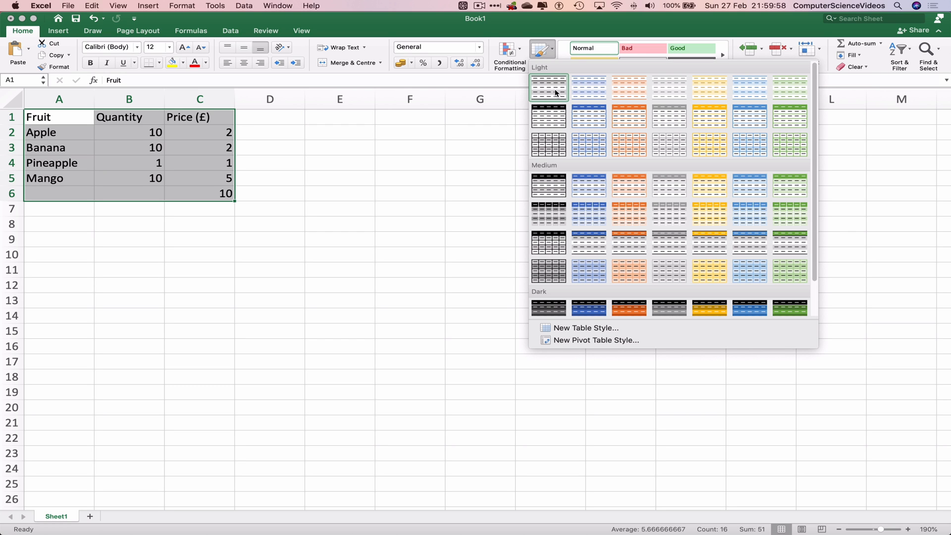
mouse_move(555, 93)
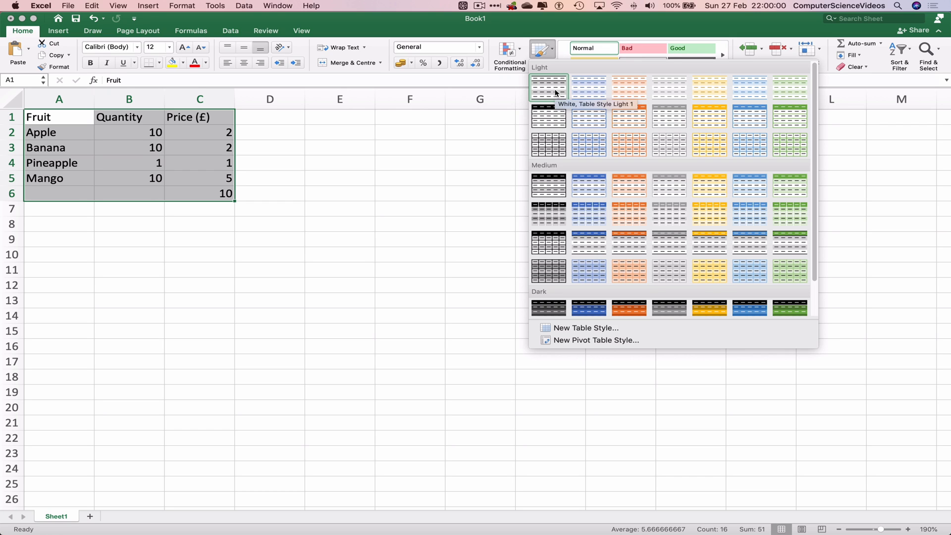
click(549, 87)
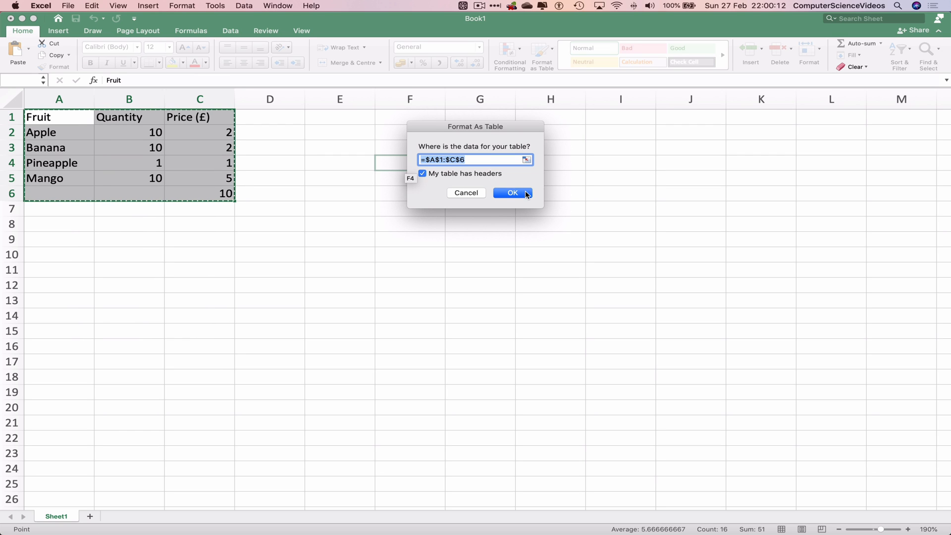
click(512, 192)
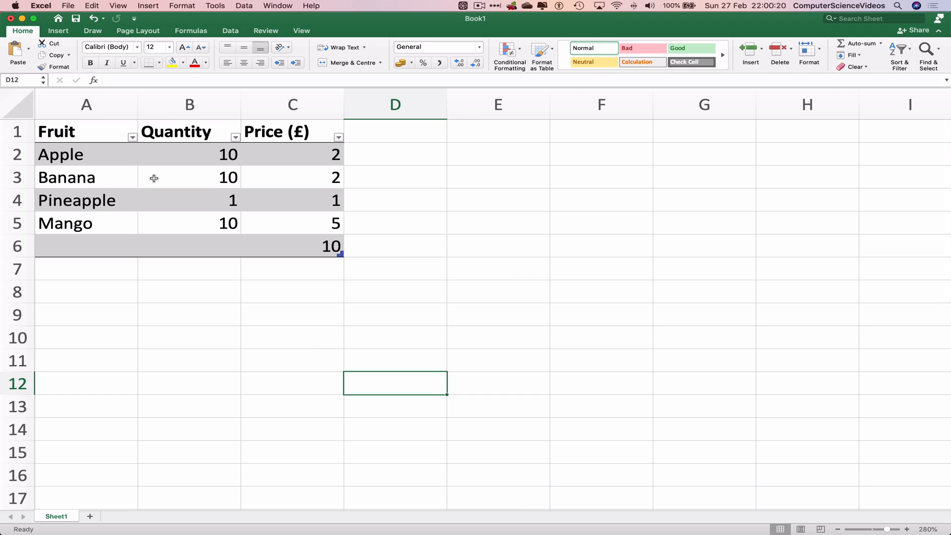
mouse_move(447, 238)
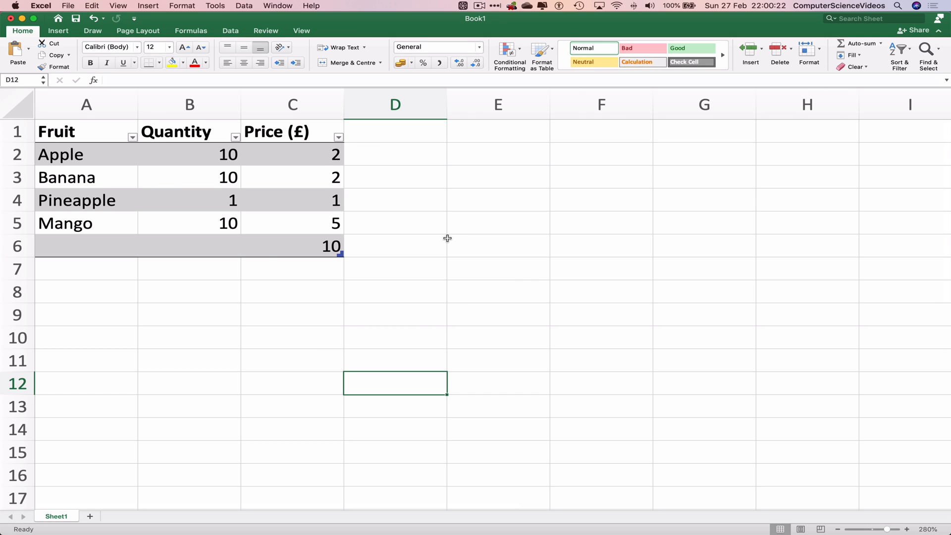
Save the workbook to the Desktop as Table.xlsx
click(67, 6)
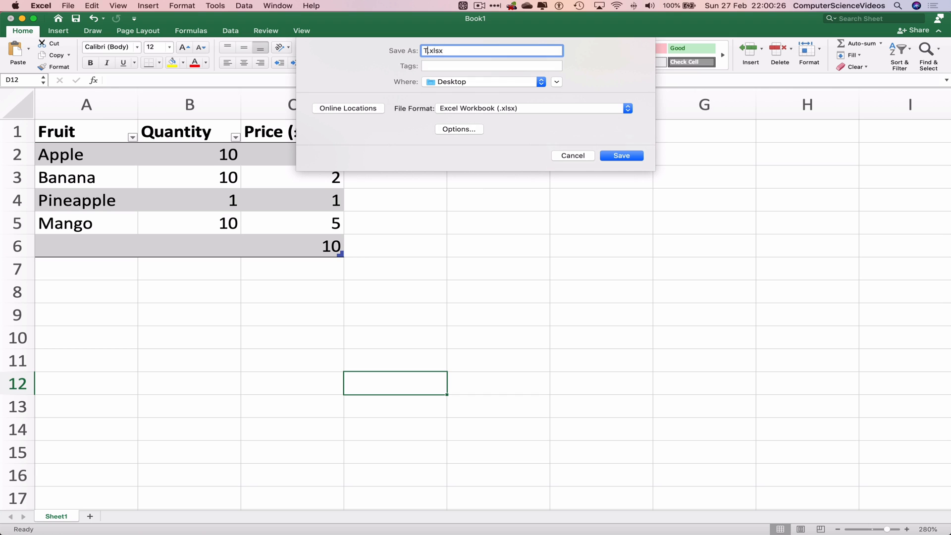
text(able)
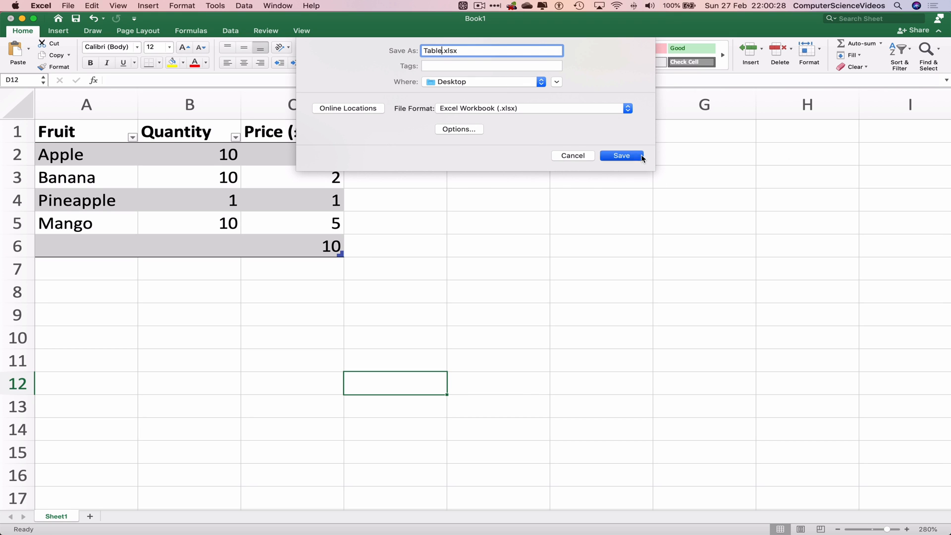
click(40, 5)
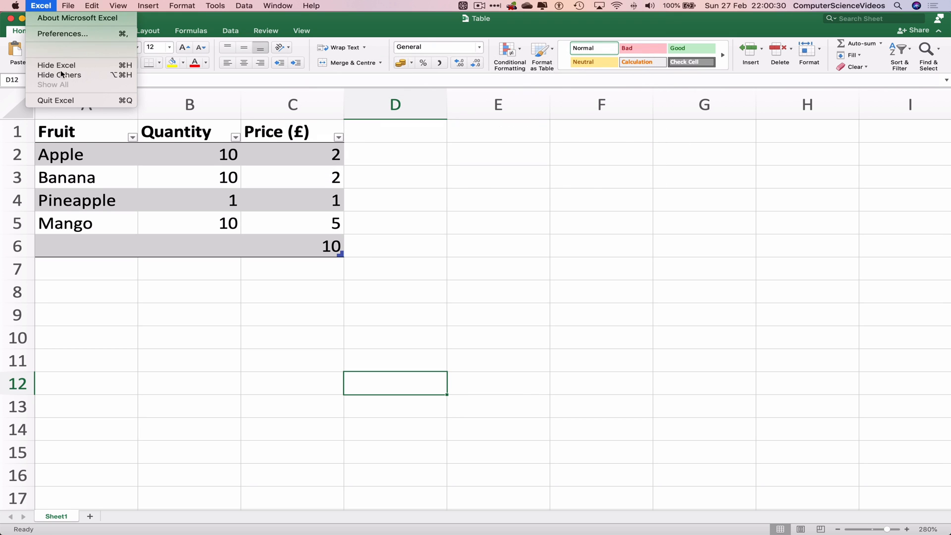